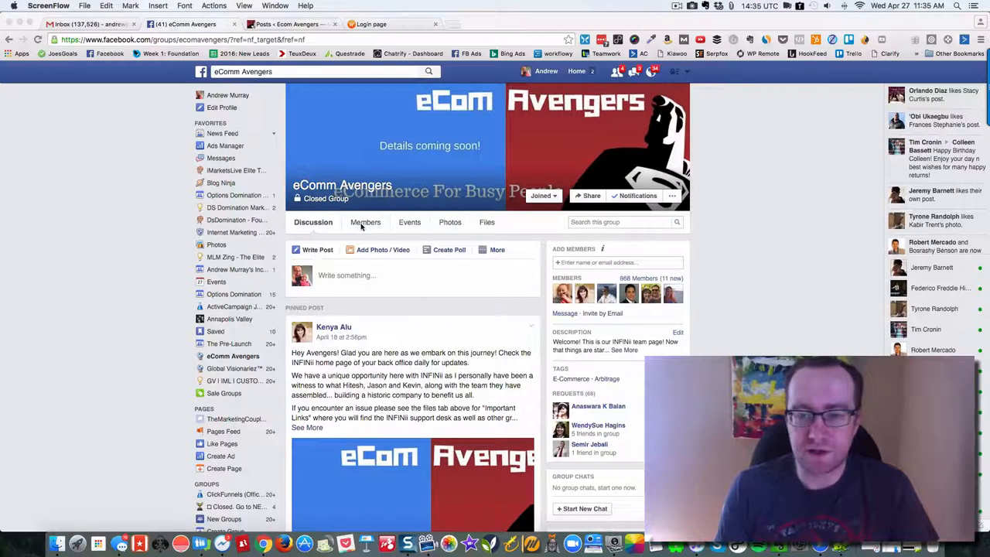
- Browse the Ecom Avengers All Posts list, scrolling through its 22 published training posts
scroll("down", 3)
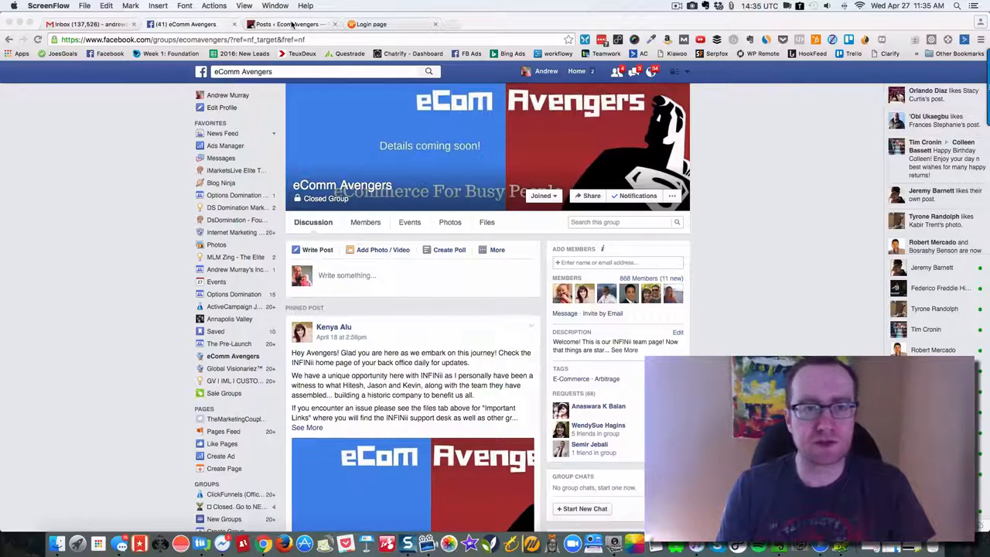
left_click(286, 24)
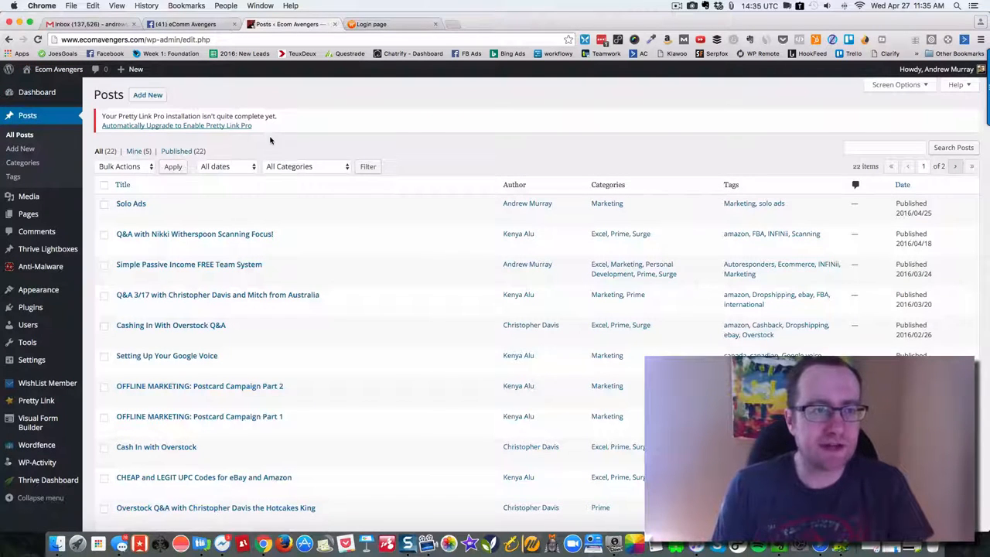
scroll("down", 3)
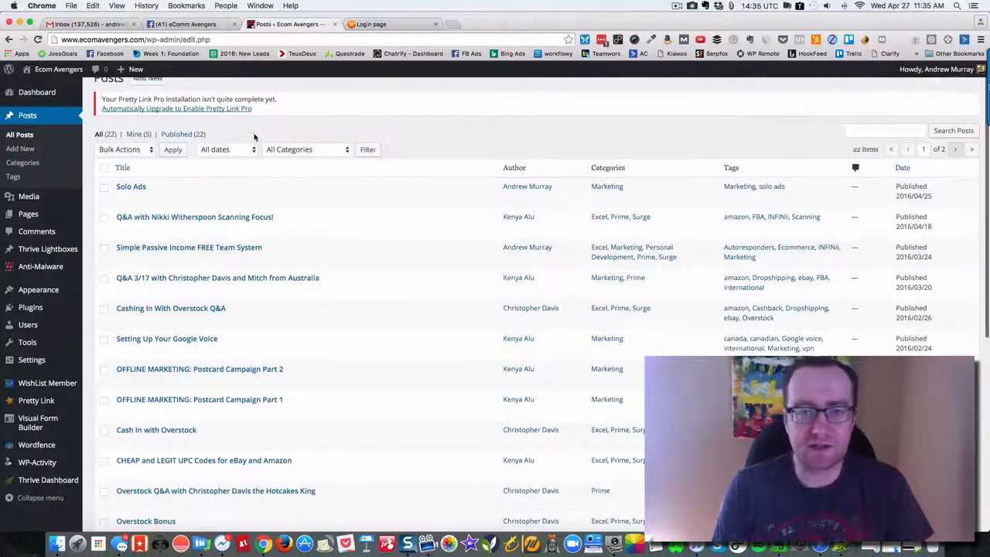
mouse_move(130, 186)
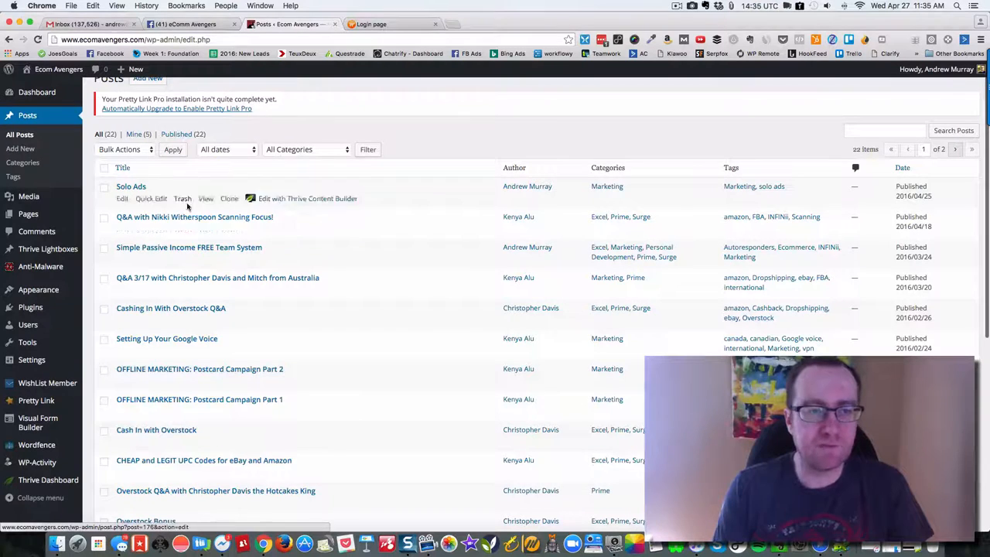
mouse_move(525, 353)
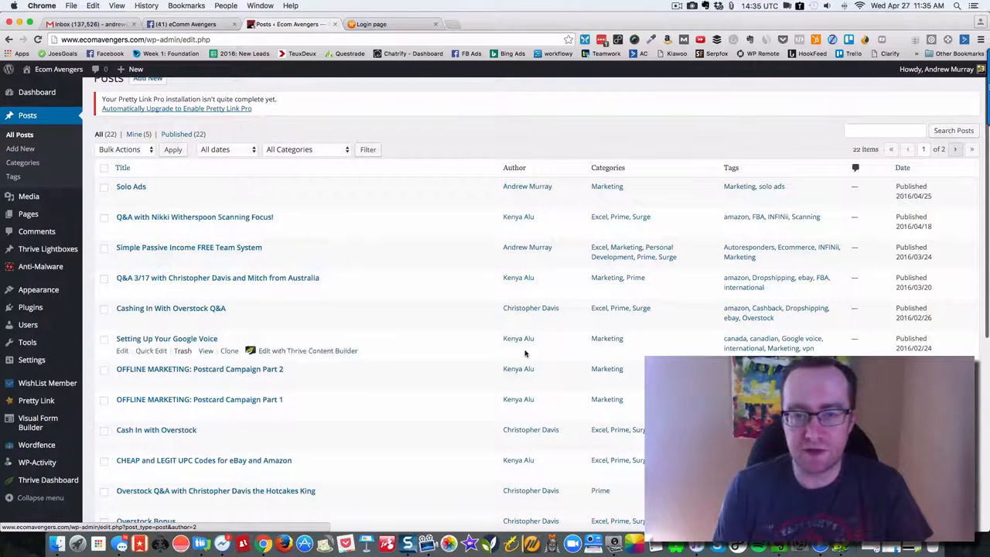
scroll("down", 3)
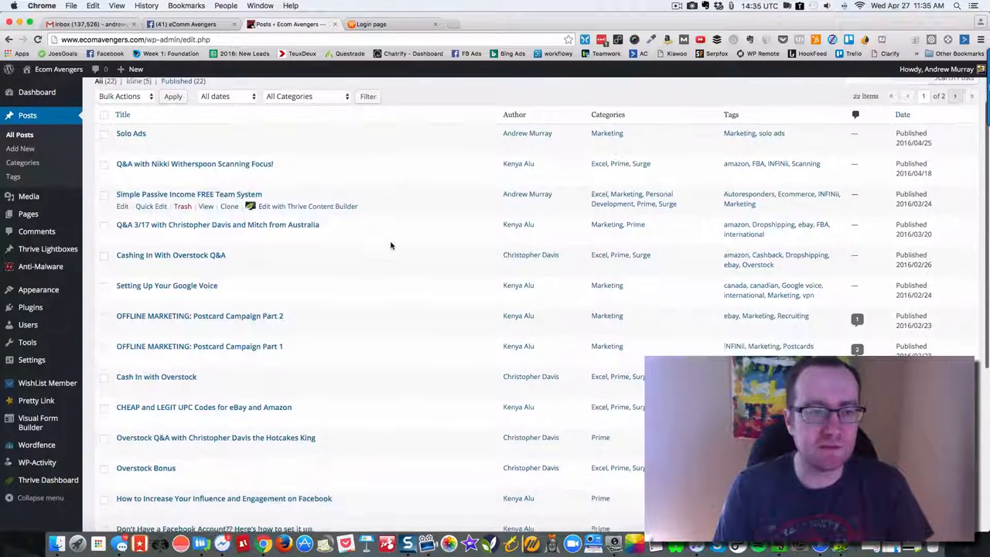
scroll("down", 3)
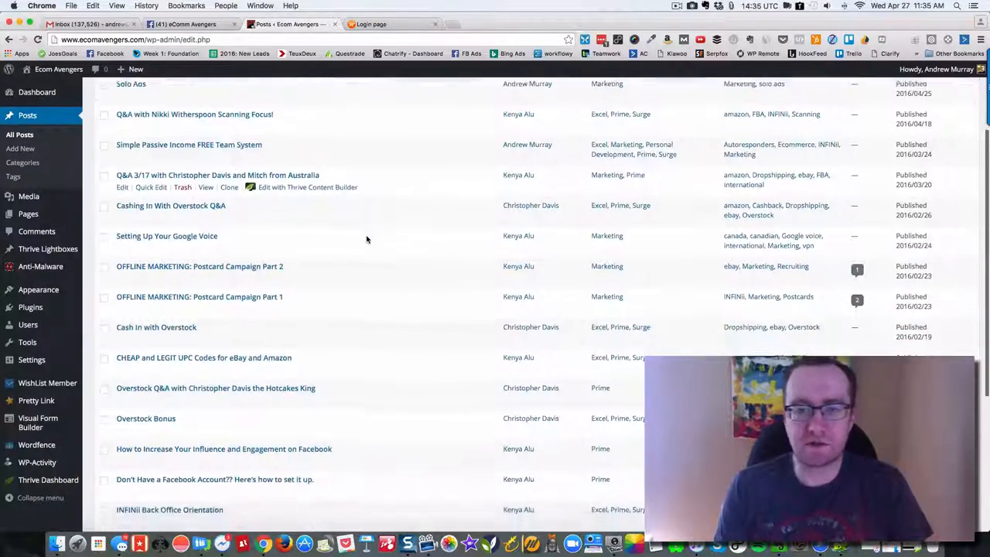
scroll("down", 3)
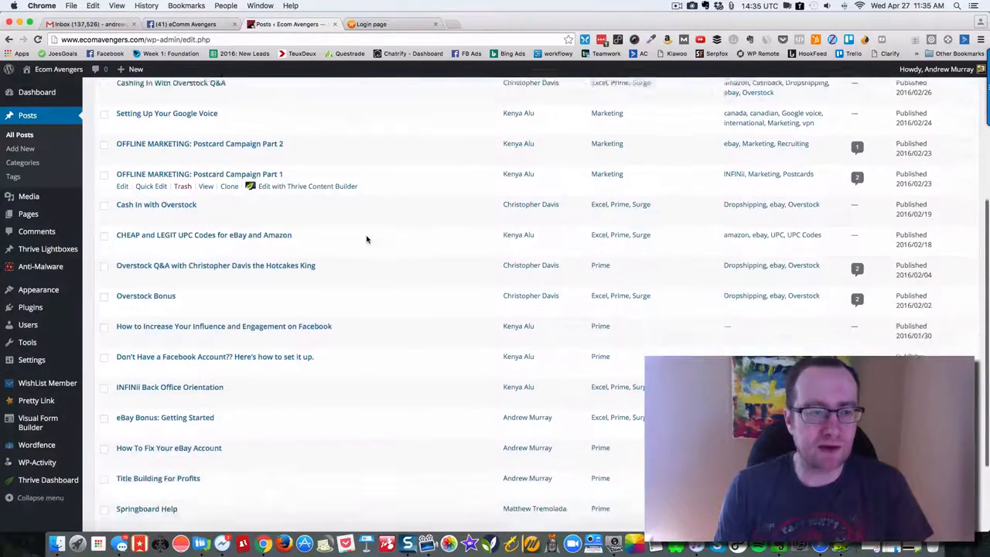
scroll("down", 3)
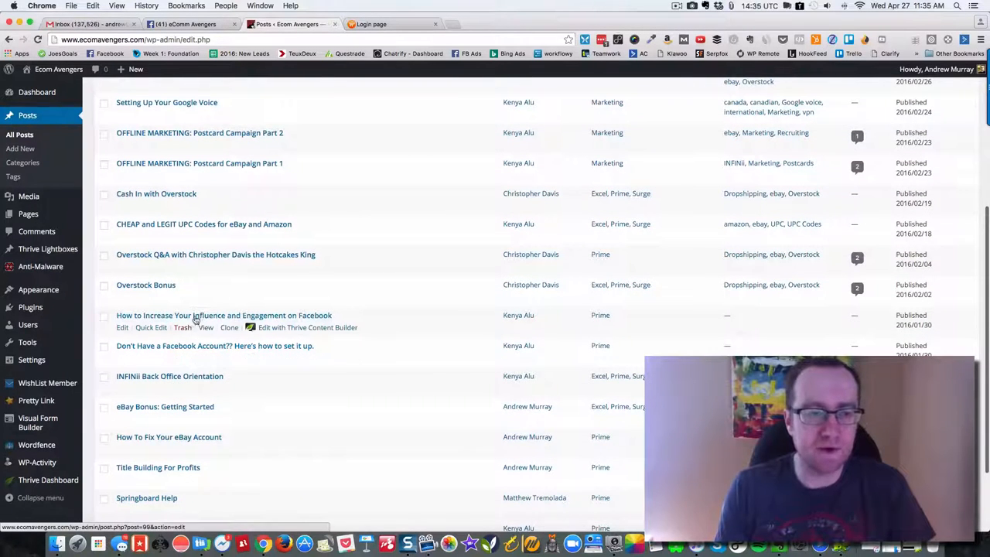
scroll("down", 3)
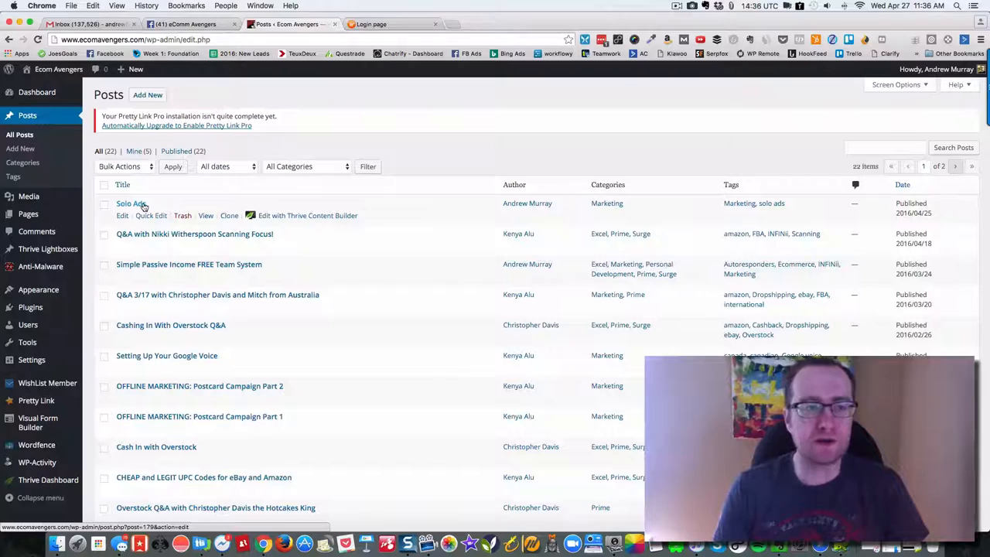
mouse_move(306, 237)
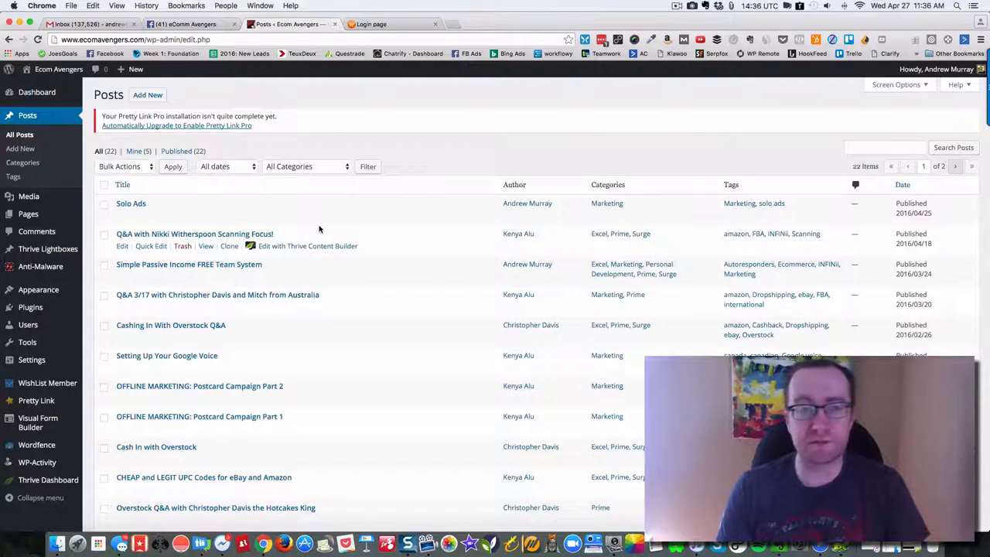
mouse_move(398, 155)
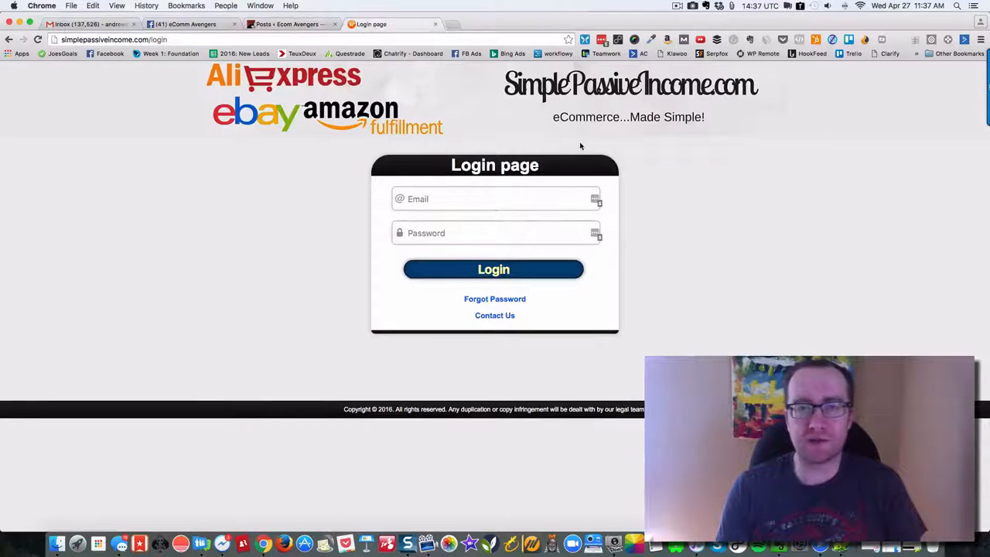
- Fill the saved SimplePassiveIncome account credentials and log in to the Members Area dashboard
left_click(602, 41)
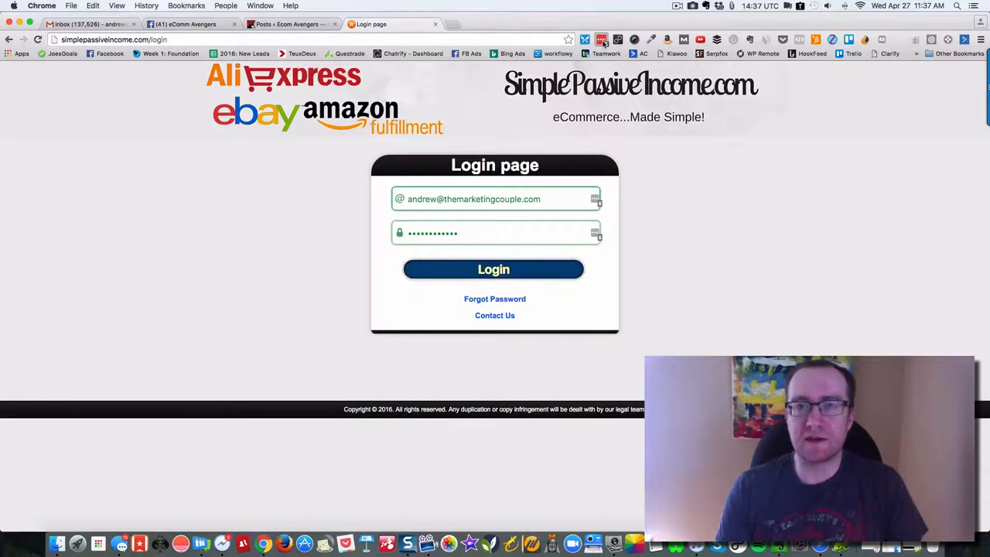
left_click(602, 40)
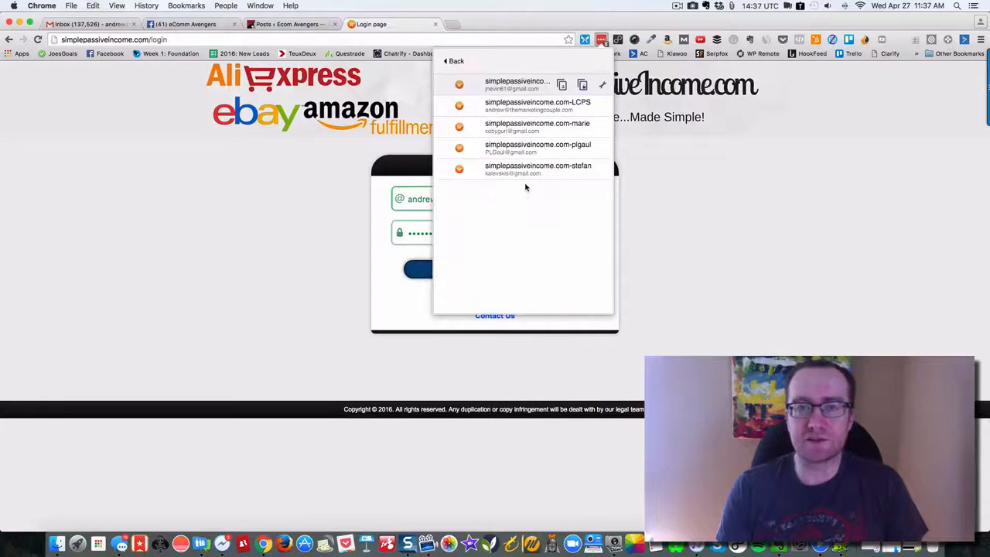
left_click(536, 127)
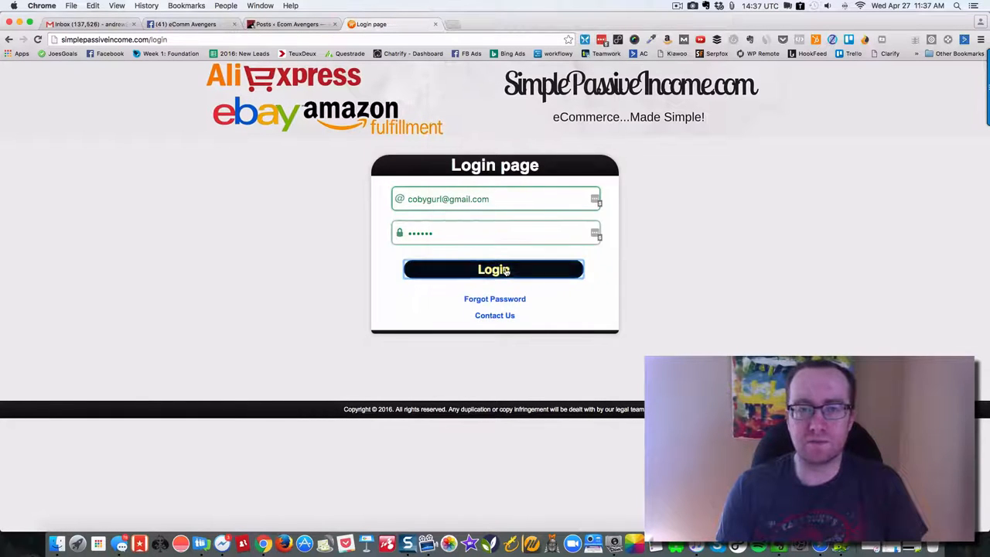
left_click(494, 269)
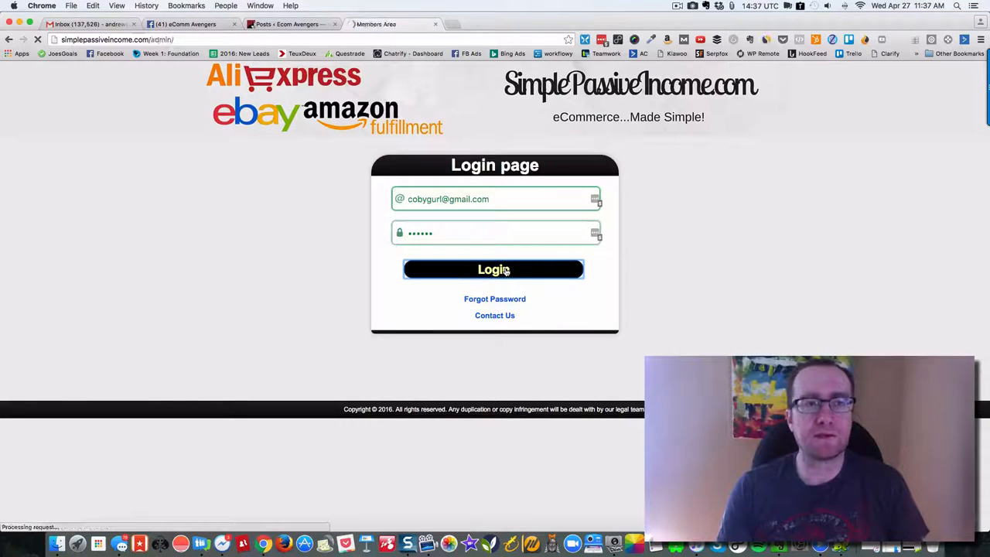
left_click(495, 269)
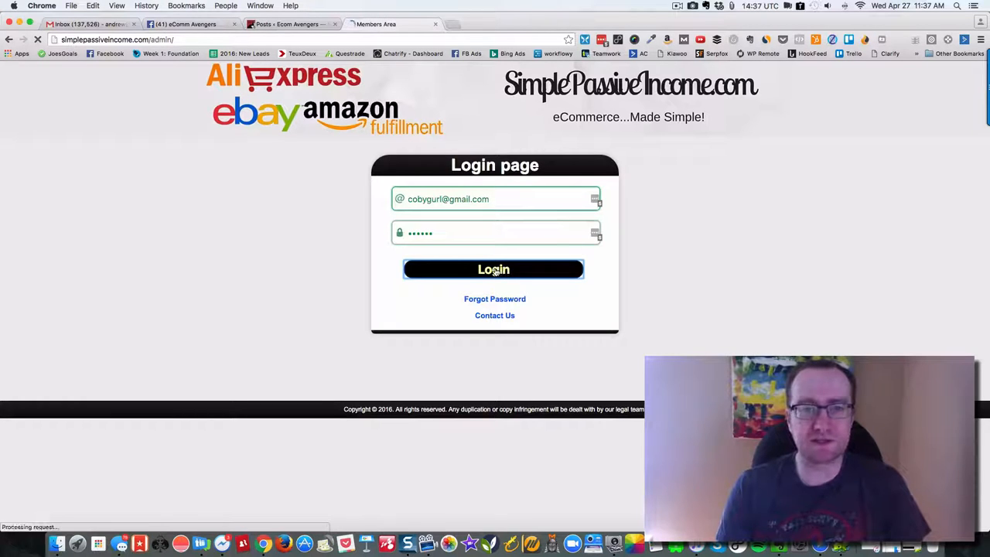
left_click(495, 269)
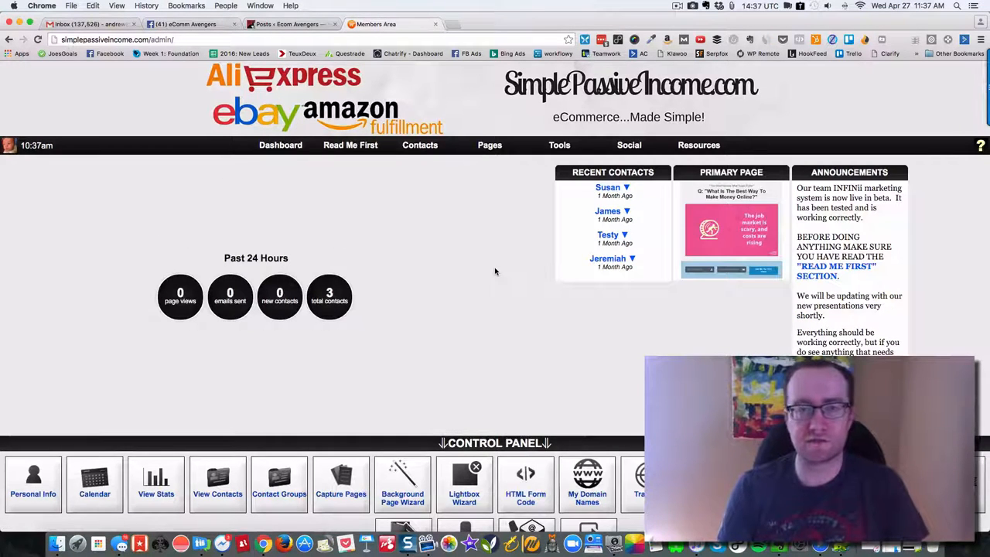
mouse_move(277, 226)
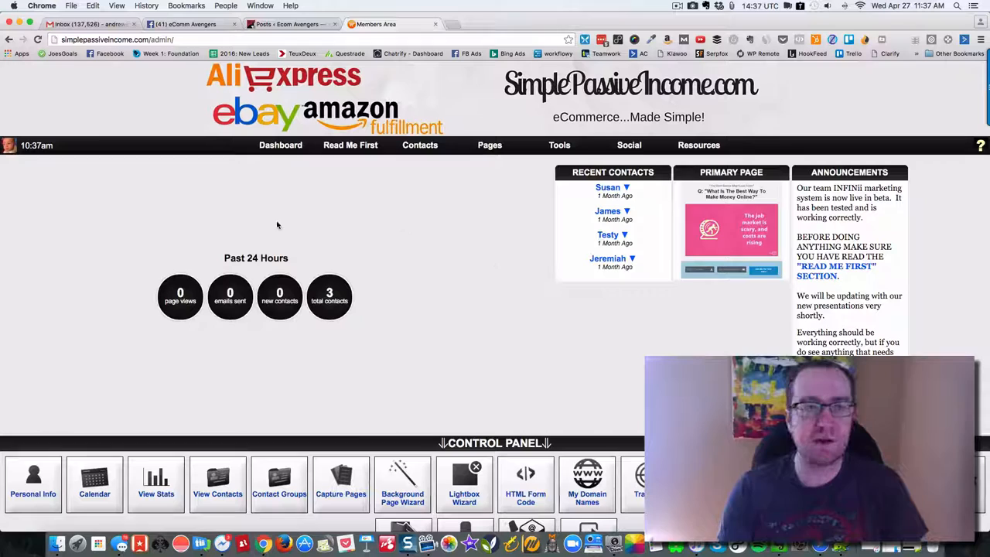
- Look over the dashboard's recent contacts, announcements and control panel, then reveal the Pages menu with Capture Pages
left_click(628, 146)
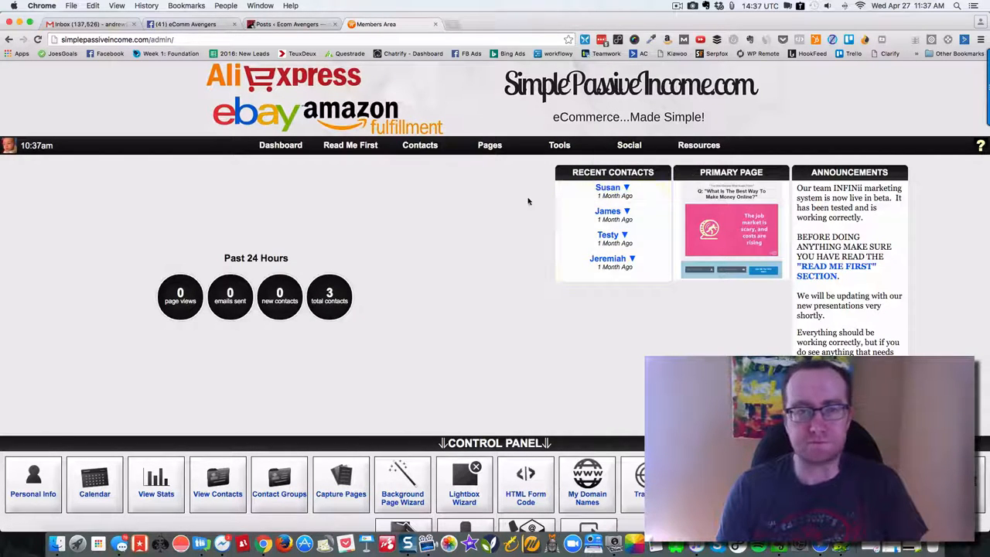
scroll("down", 3)
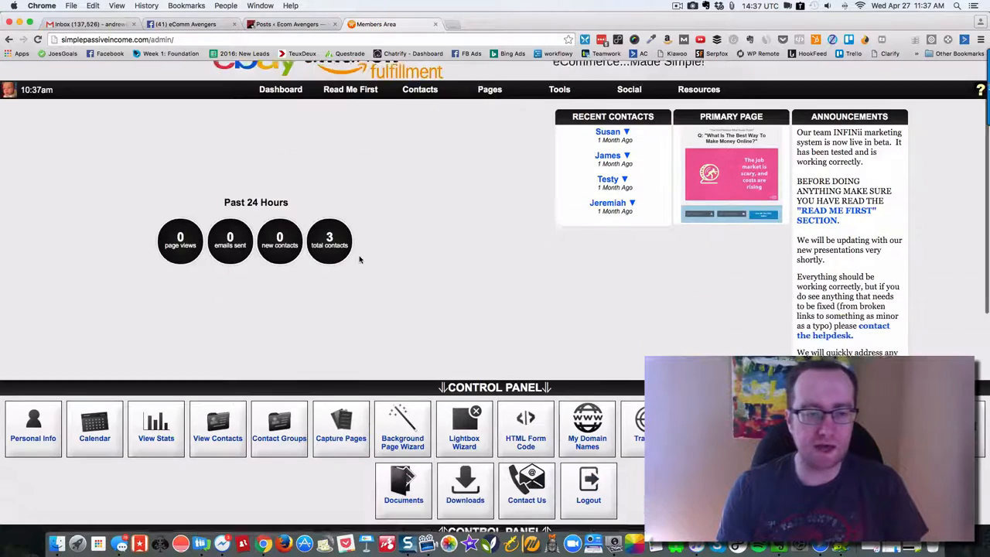
scroll("down", 3)
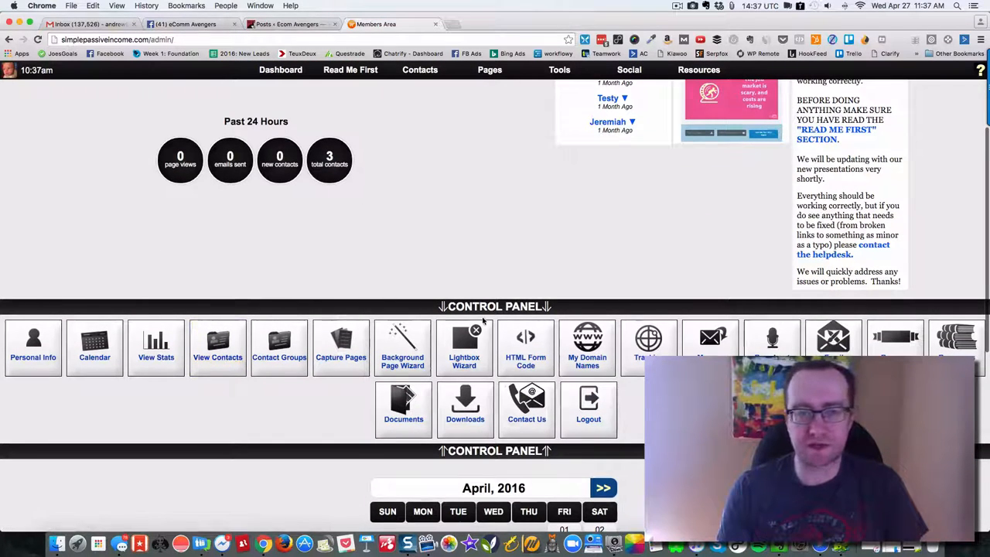
mouse_move(710, 343)
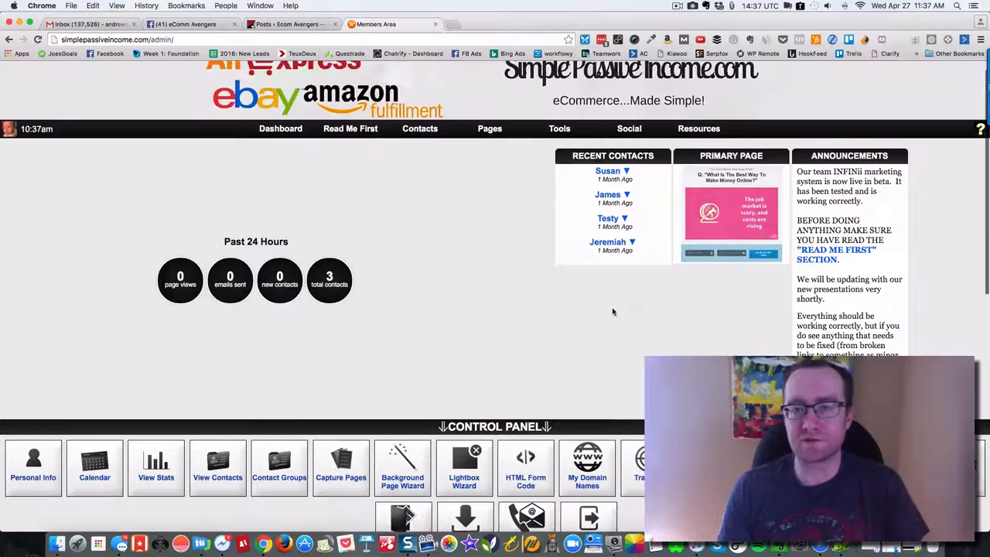
scroll("down", 3)
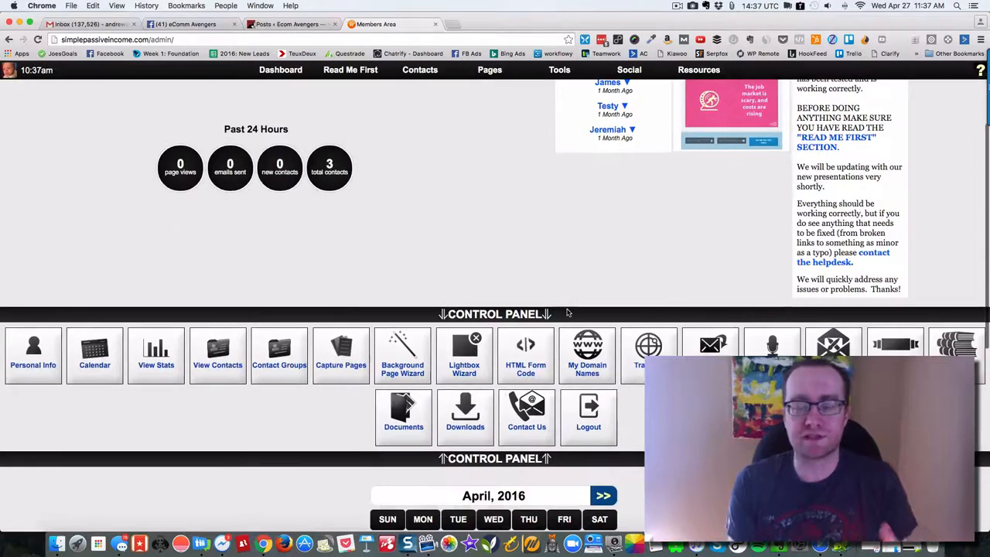
mouse_move(588, 353)
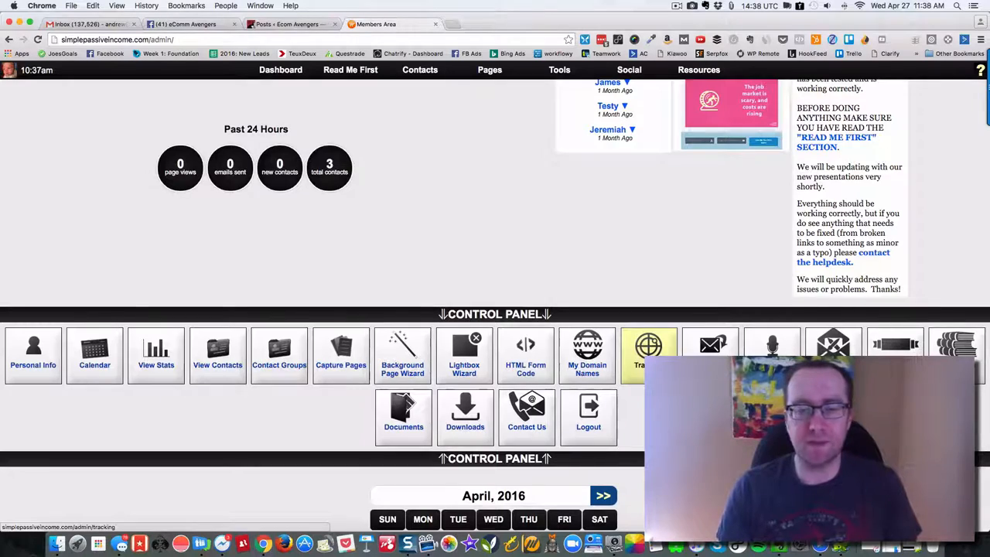
scroll("down", 3)
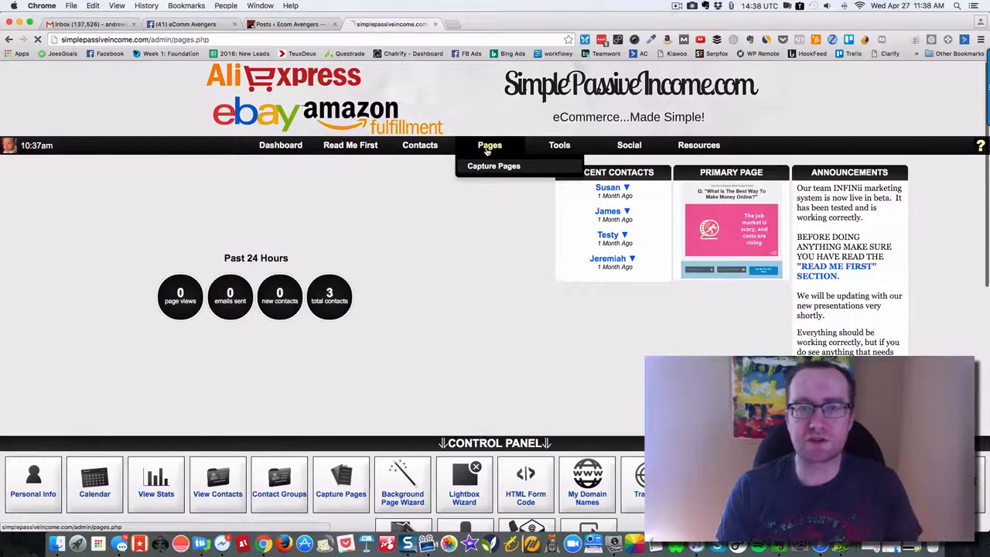
left_click(494, 166)
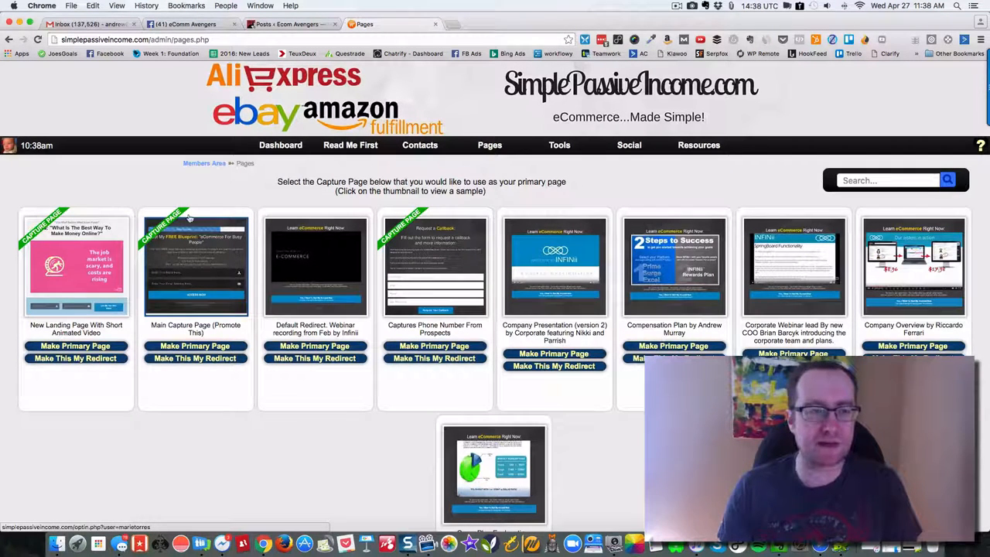
mouse_move(161, 257)
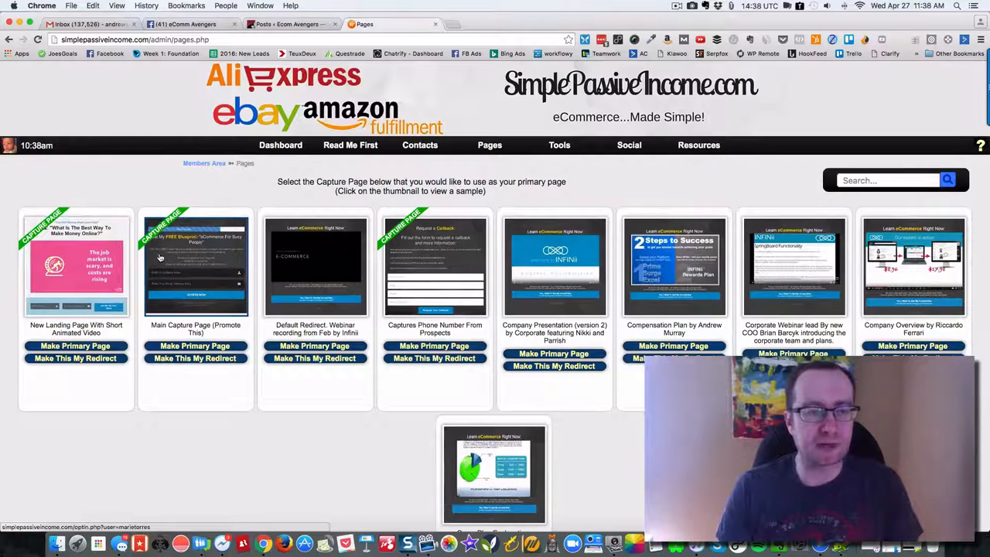
mouse_move(177, 242)
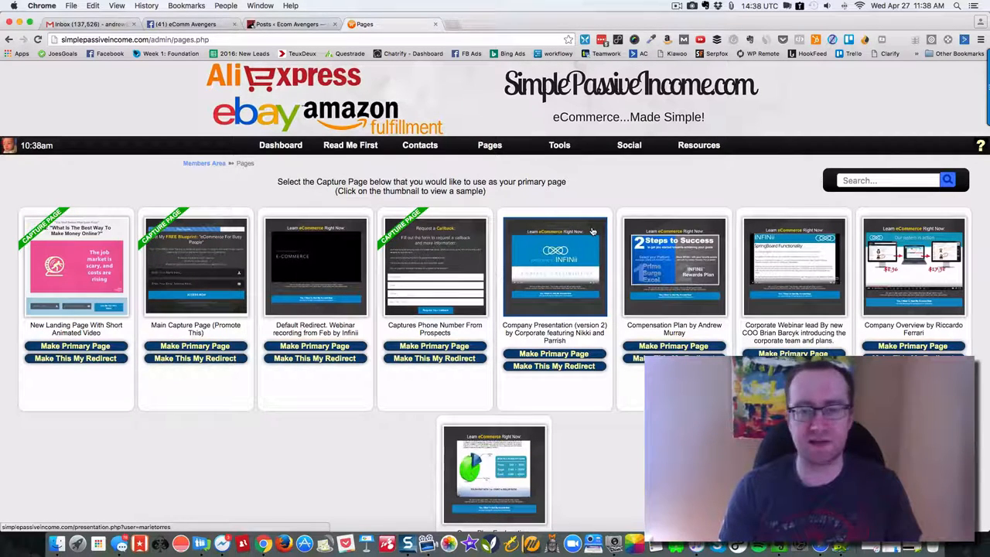
scroll("down", 3)
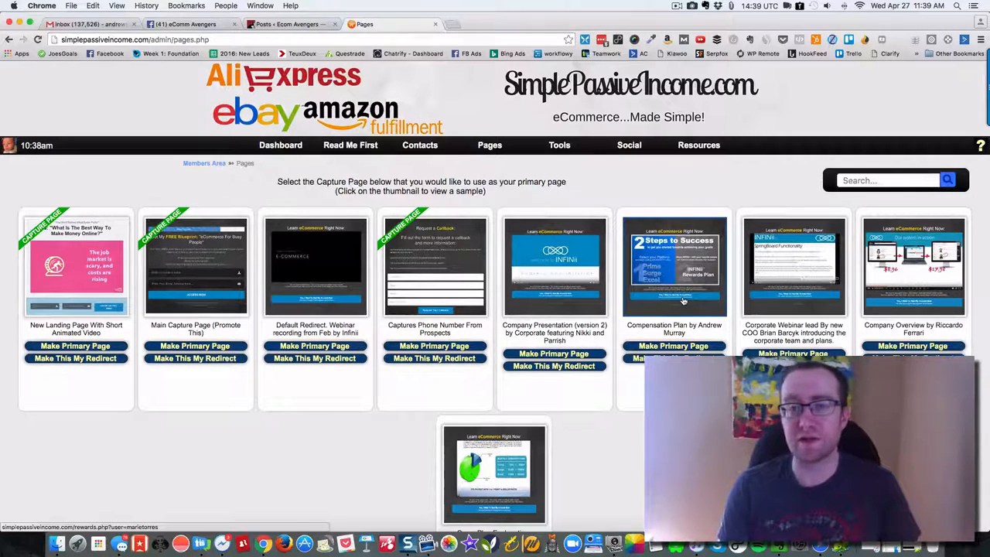
left_click(280, 145)
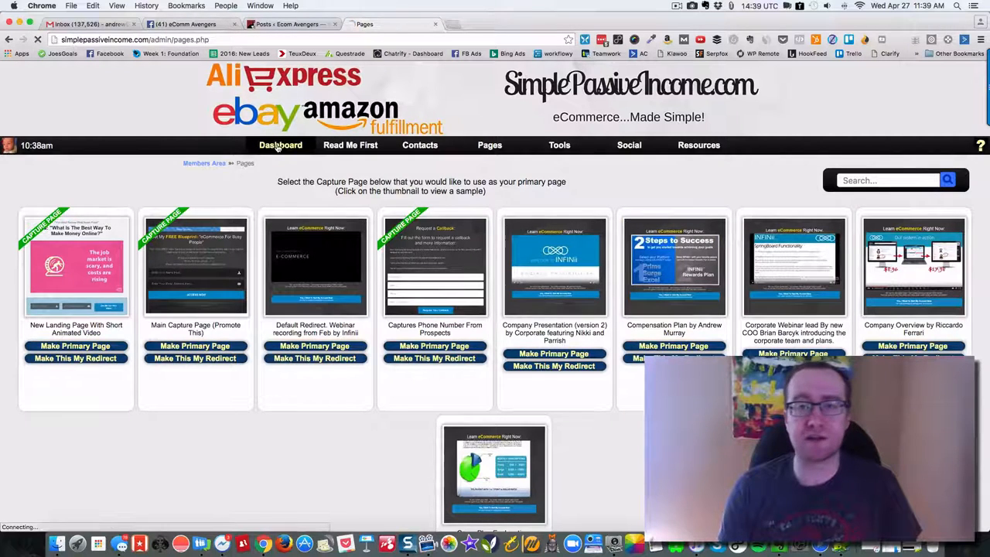
left_click(280, 145)
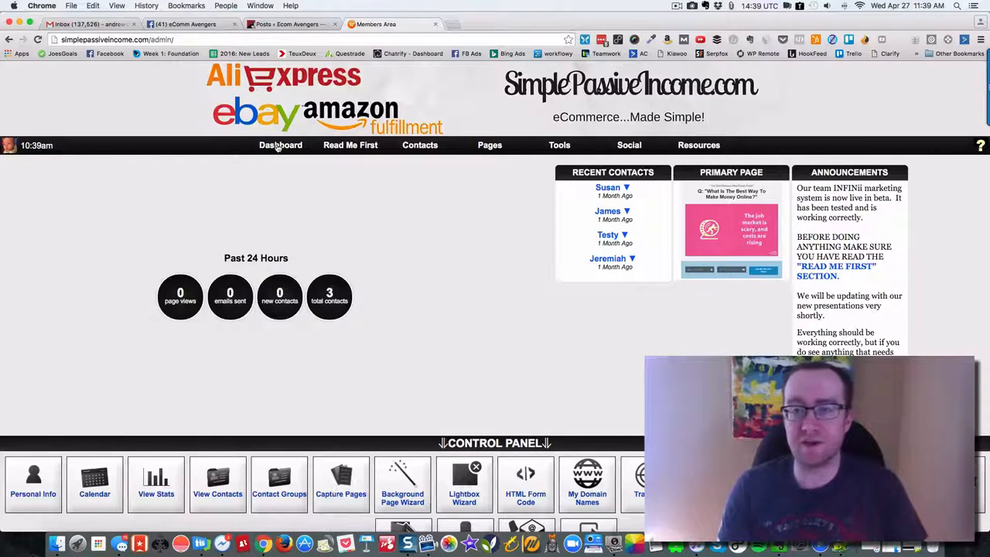